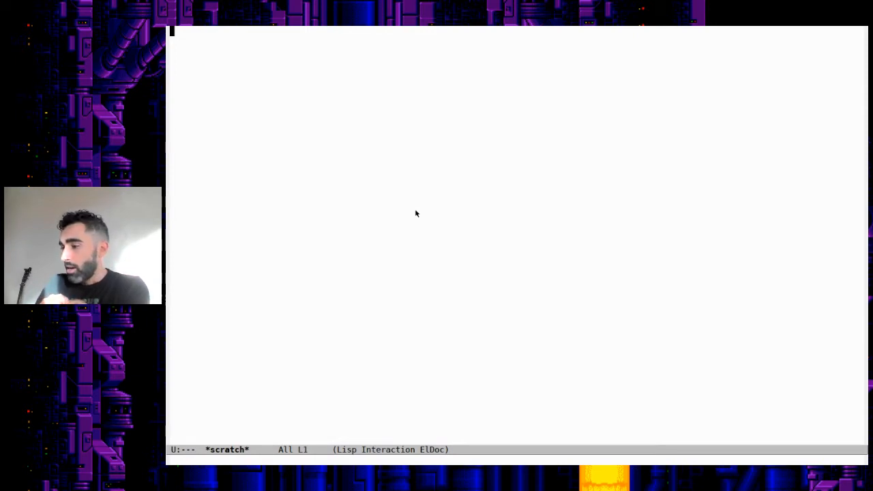
Step: Type the expression (load-theme 'tango-dark) into the *scratch* buffer
type("(l")
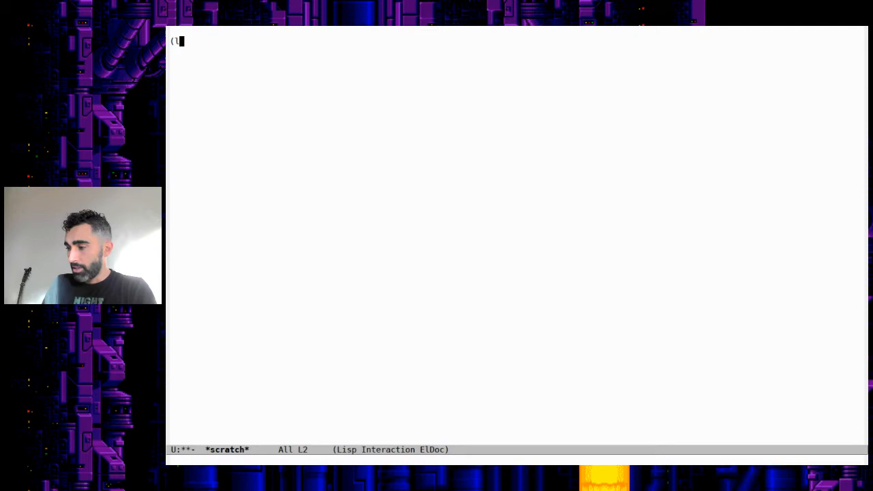
type("load-theme")
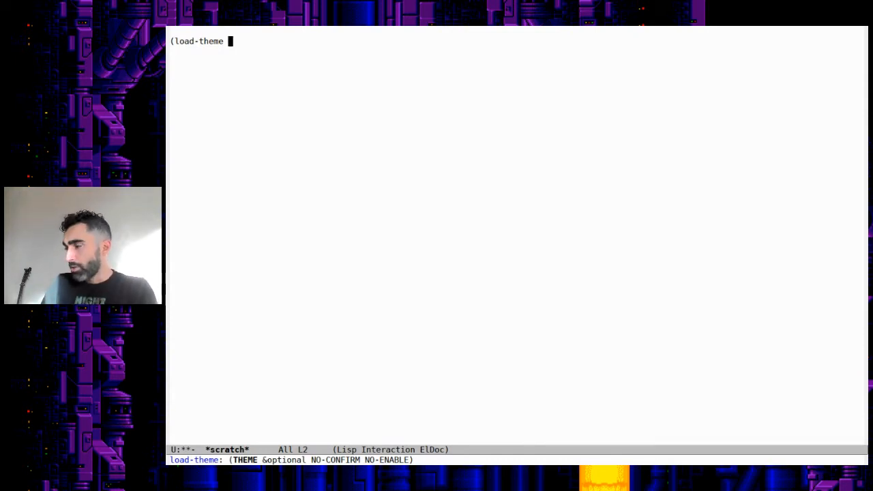
type("'tang-")
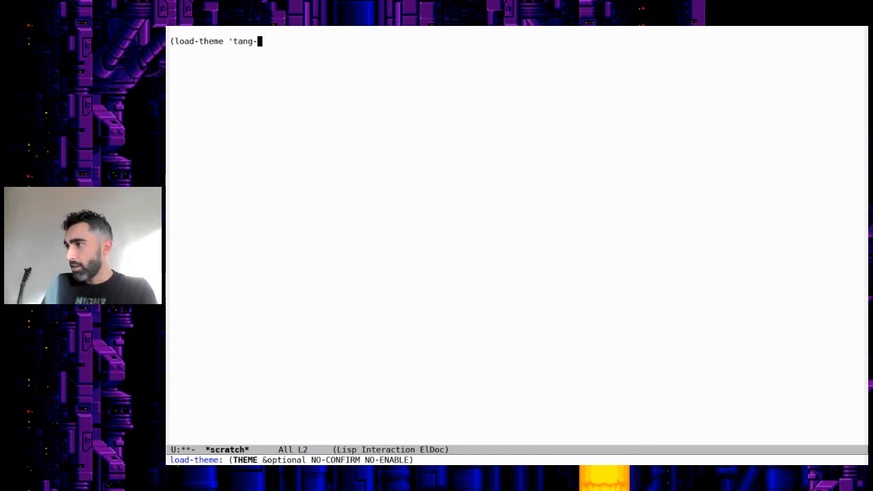
type("o-dark")
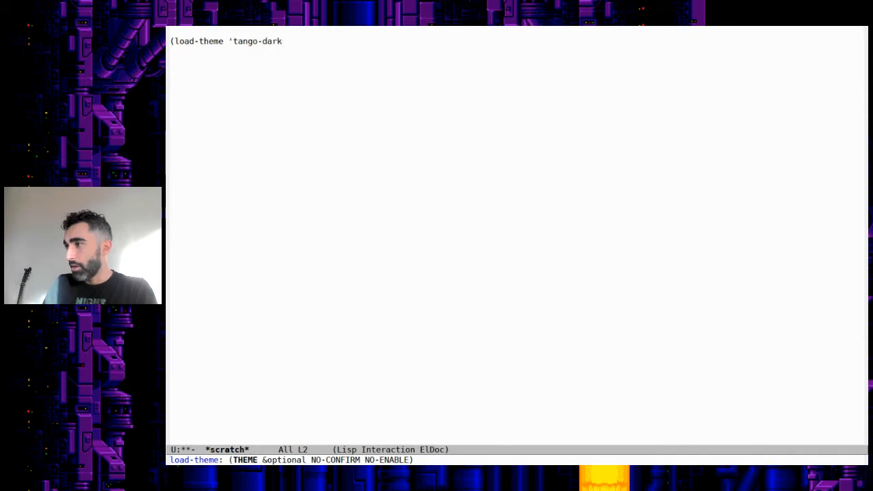
type(")")
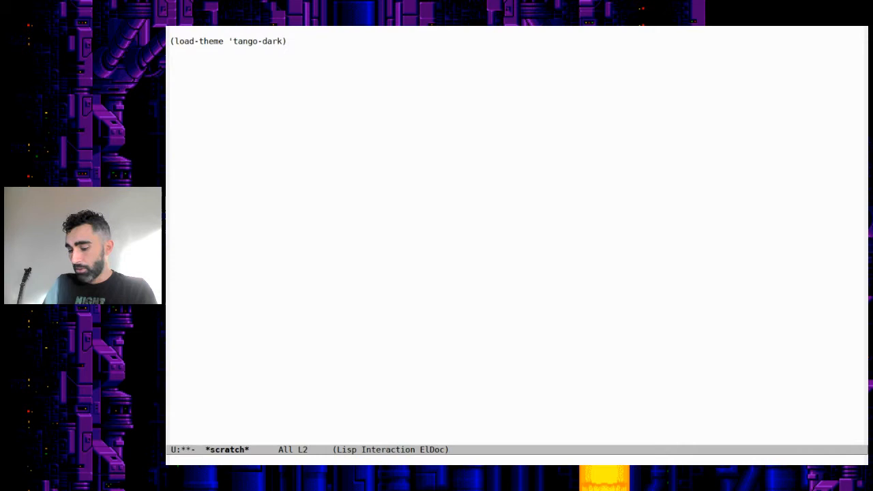
Step: Evaluate the expression to apply tango-dark and show load-theme's documentation
key("C-x C-e")
type("lo")
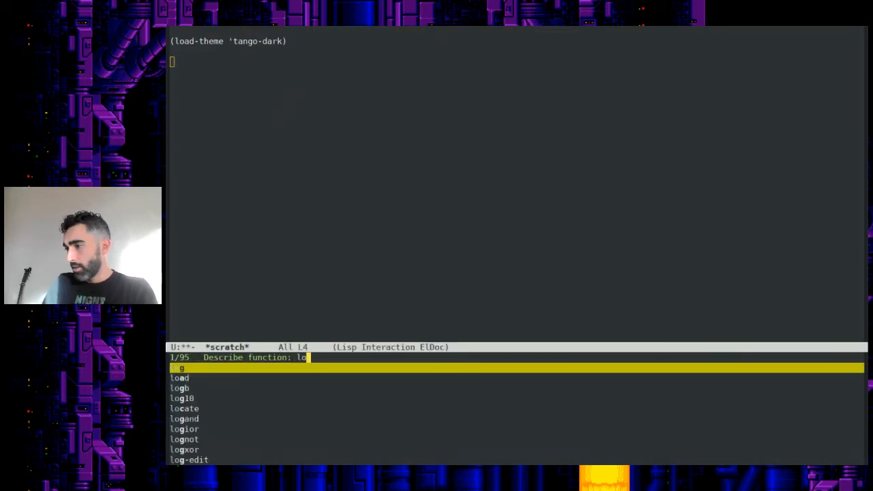
key("Return")
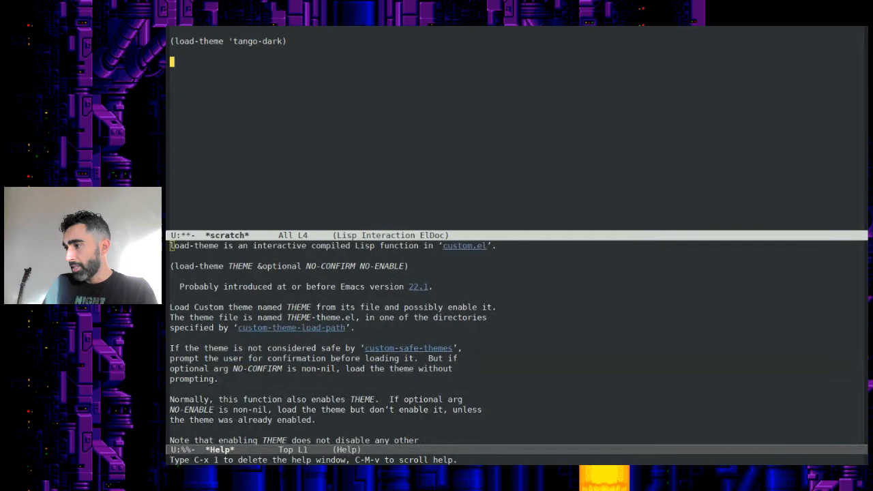
mouse_move(423, 265)
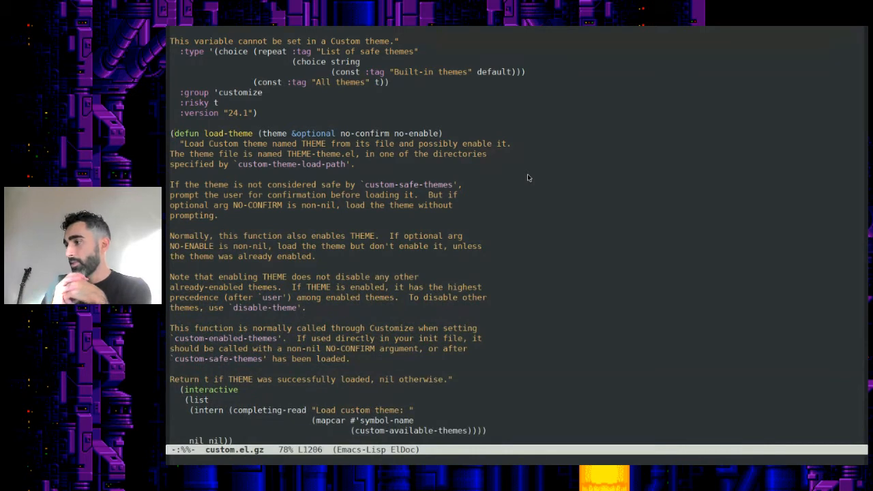
mouse_move(520, 179)
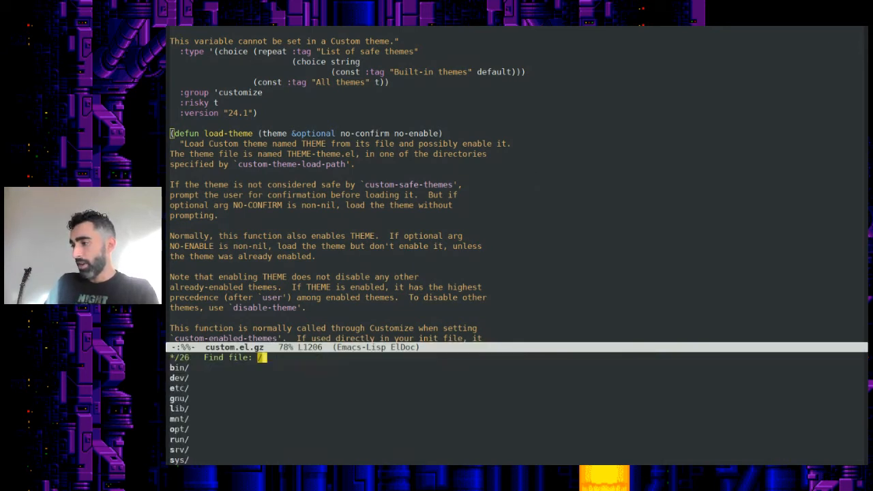
Step: Create /tmp/test.org with the title 'This is org file'
type("tmp/test")
type("#+TITLE: This is")
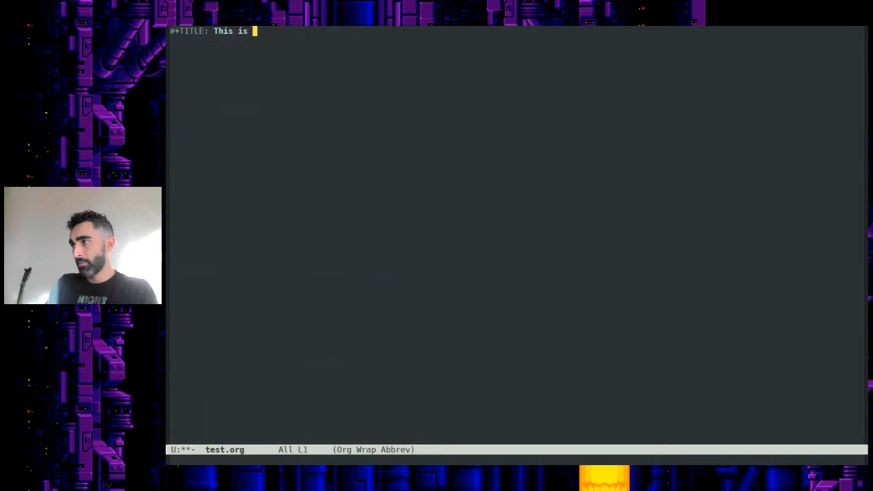
type("org file")
type("* This is a headi")
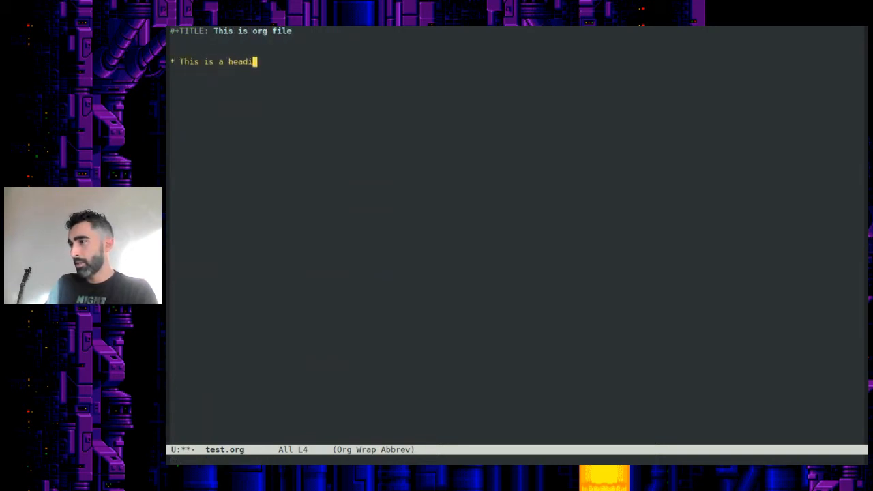
type("ng")
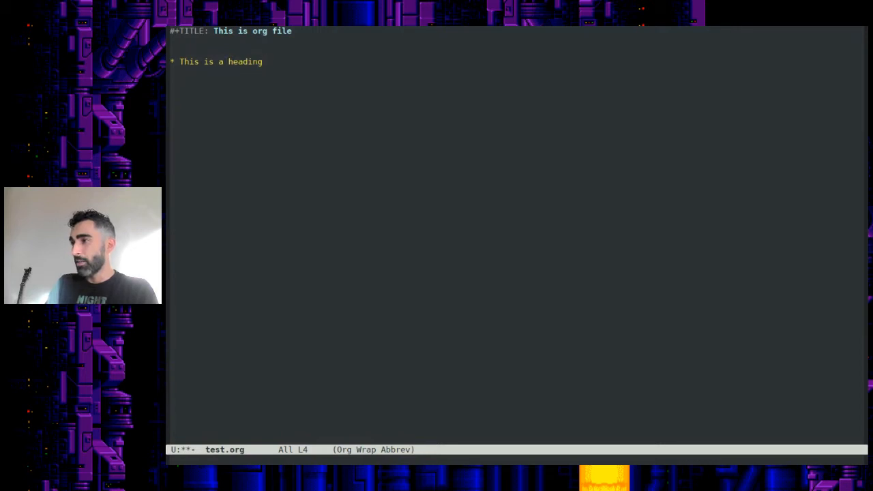
Step: Add a top heading plus 'Second level' and third-level headings, dropping the TODO keyword
type("* TODO")
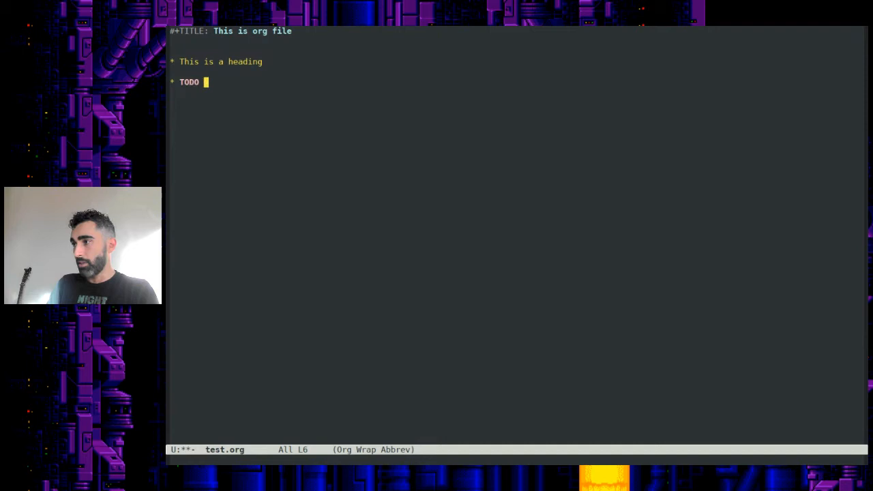
key("BackSpace")
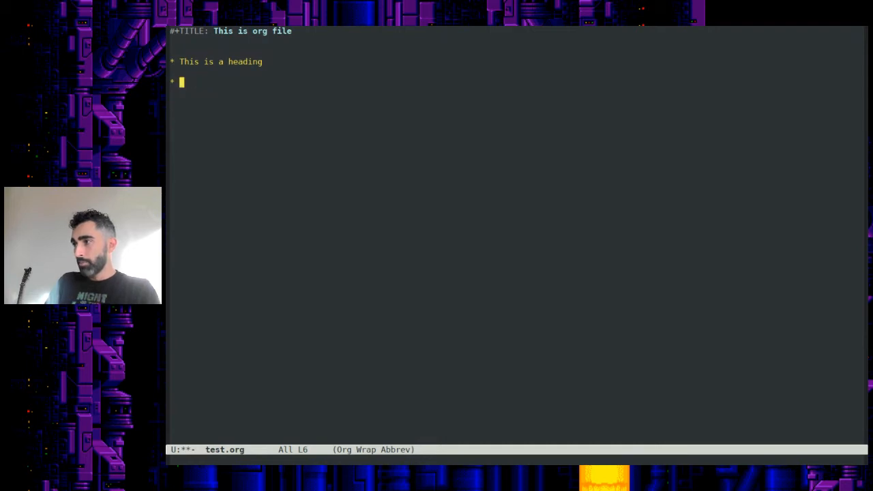
type("* Sec")
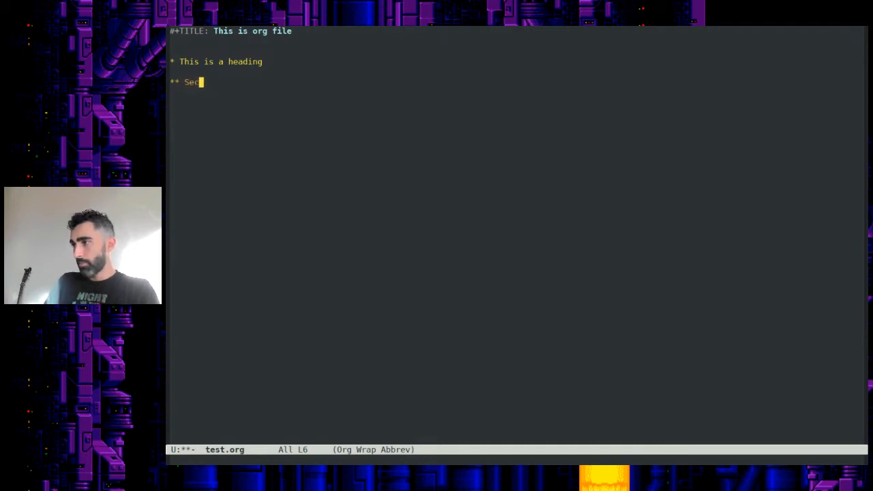
type("ond level")
type("*** Third")
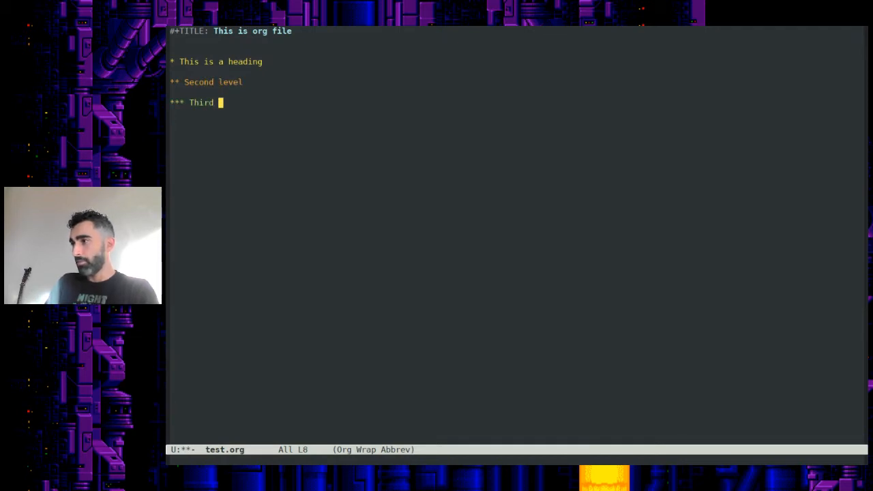
type("level")
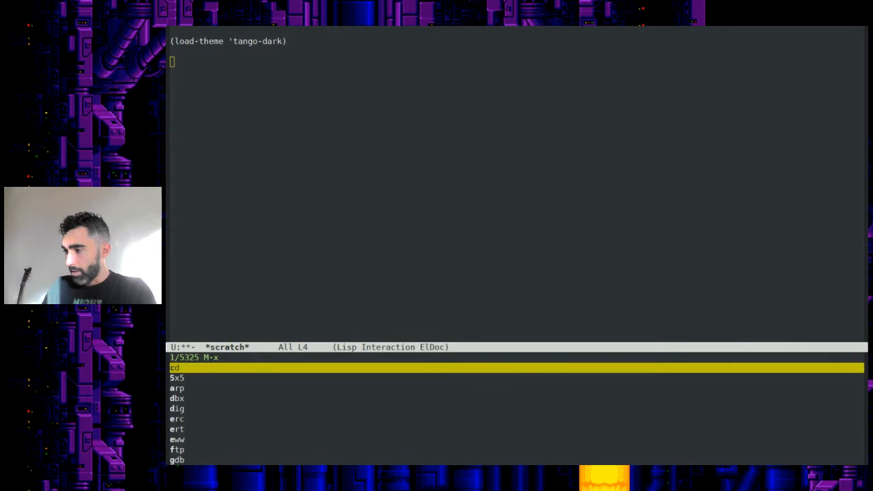
Step: Refresh package archives, install grandshell-theme, and start typing 'grand' as the theme name
type("package-ins")
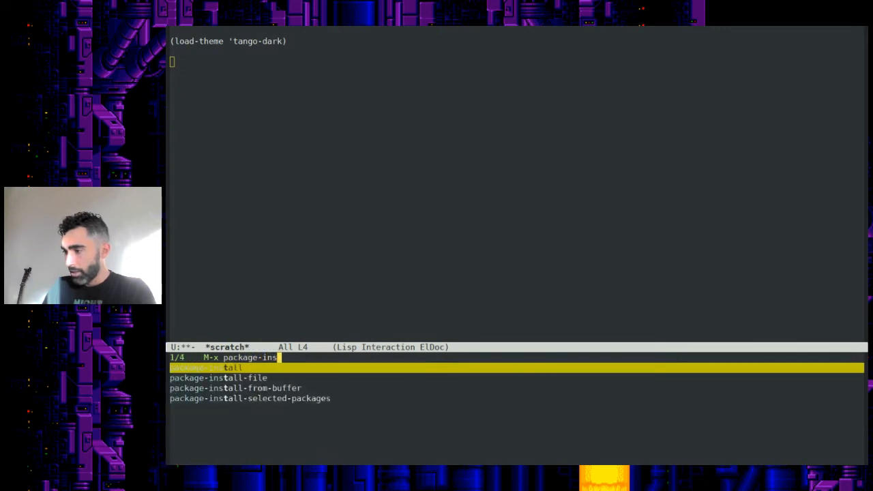
type("tall")
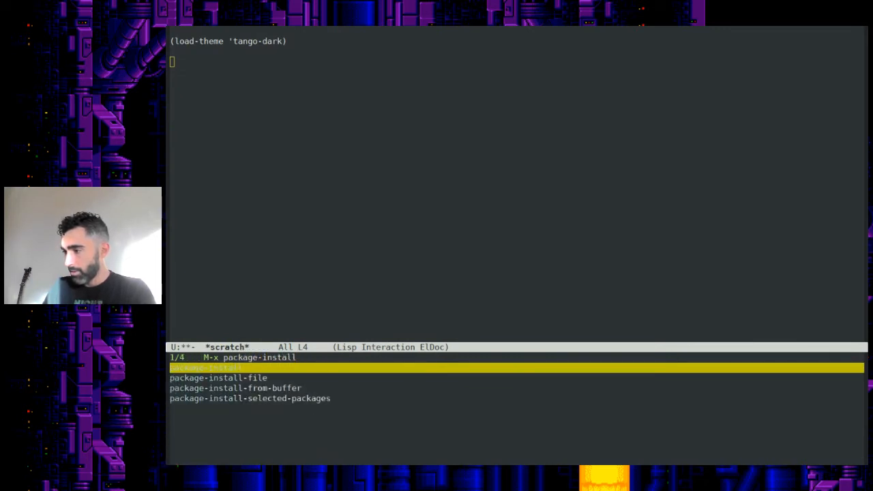
type("re")
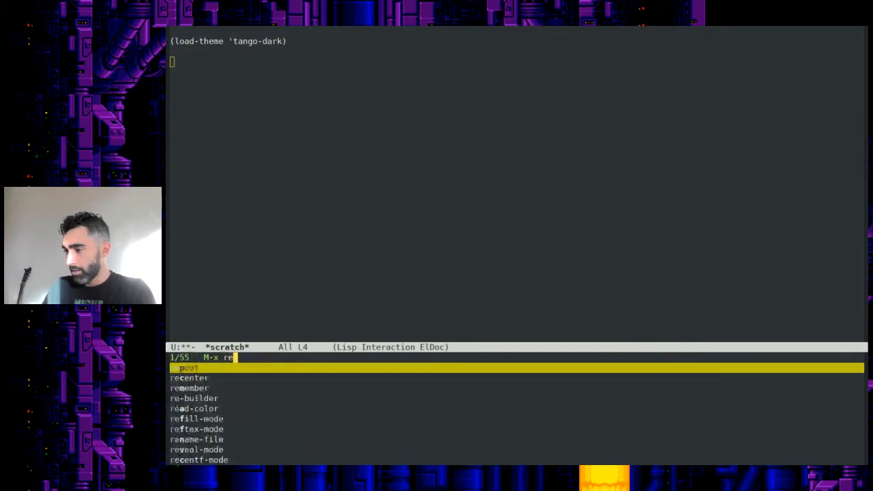
key("BackSpace")
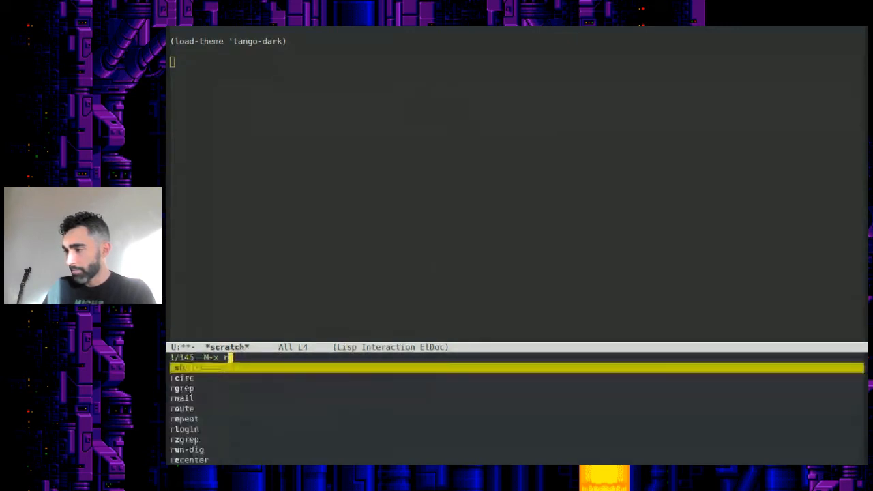
type("package-ref")
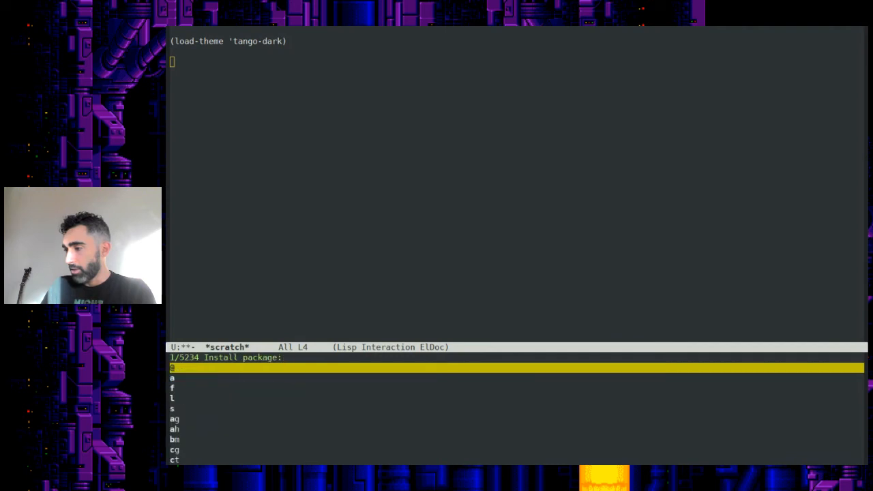
type("grand")
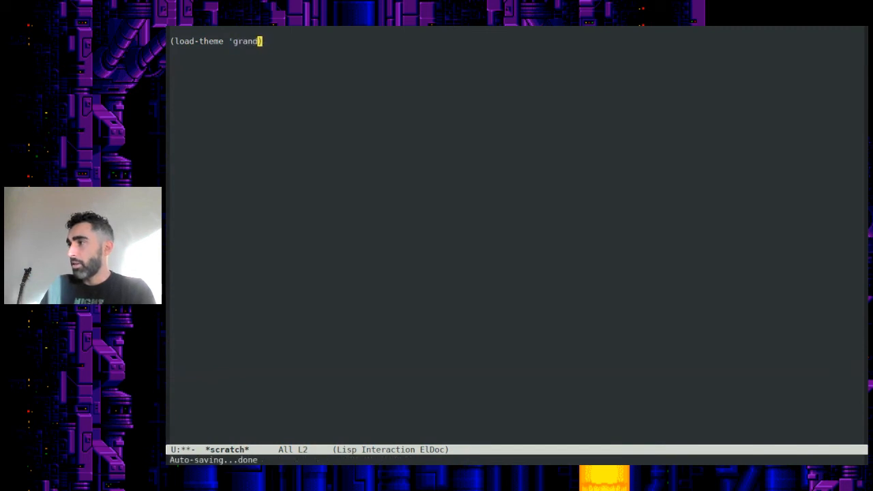
Step: Evaluate (load-theme 'grandshell-theme) and answer y to the load and safety prompts
type("shell-theme)")
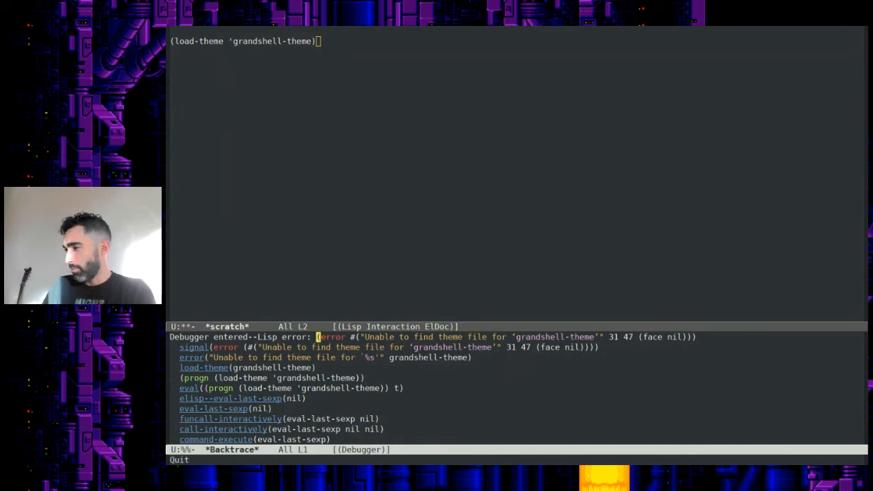
key("q")
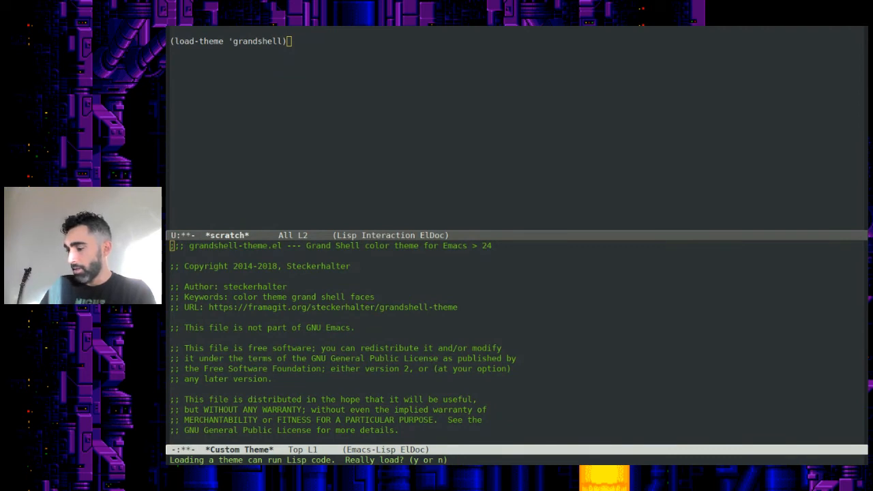
key("y")
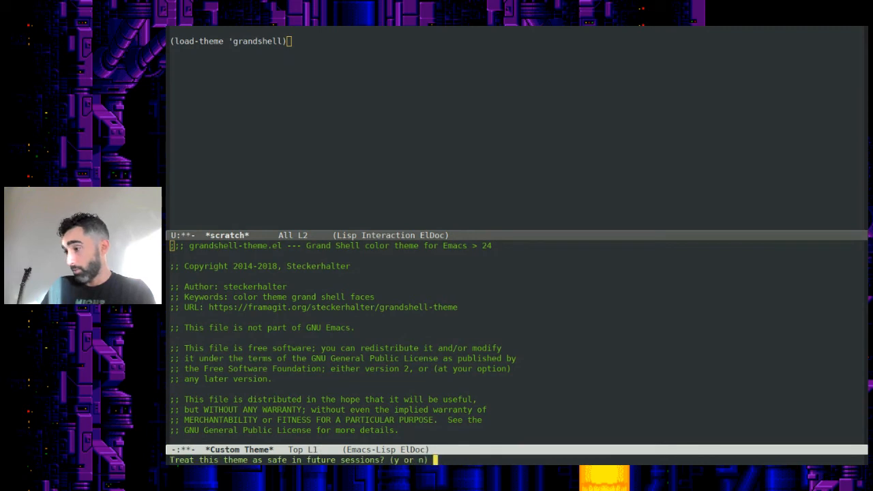
mouse_move(390, 329)
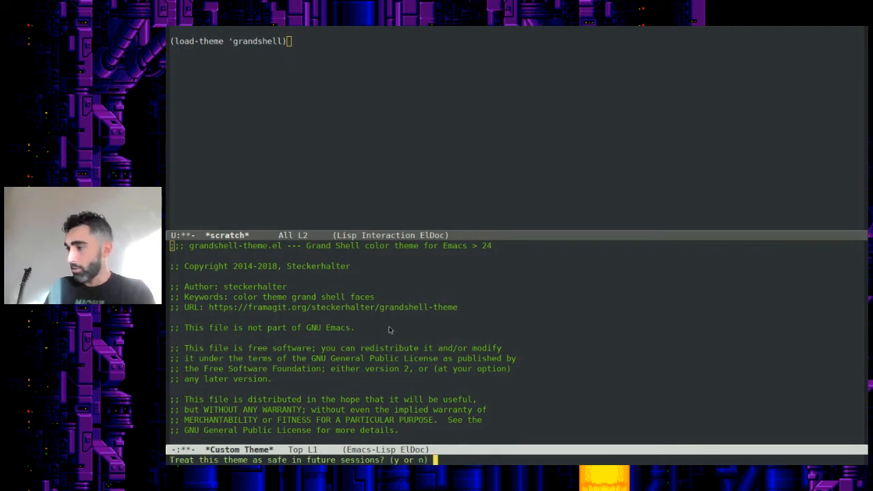
mouse_move(411, 316)
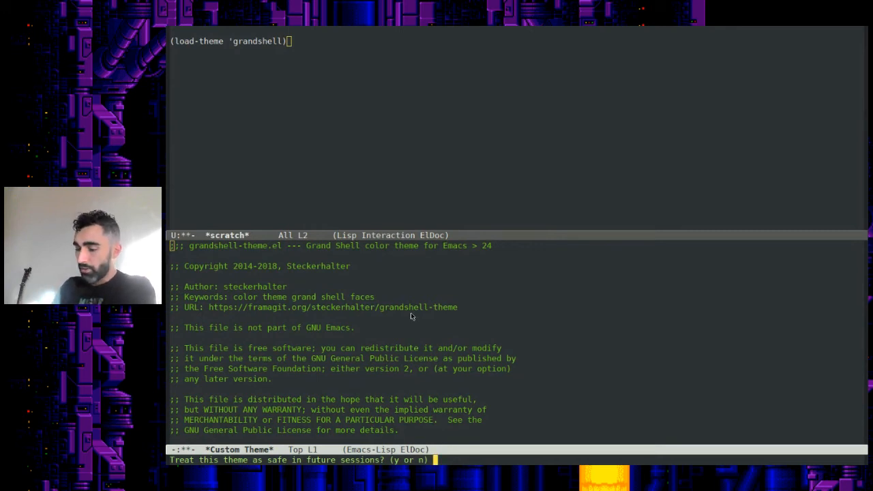
type("y")
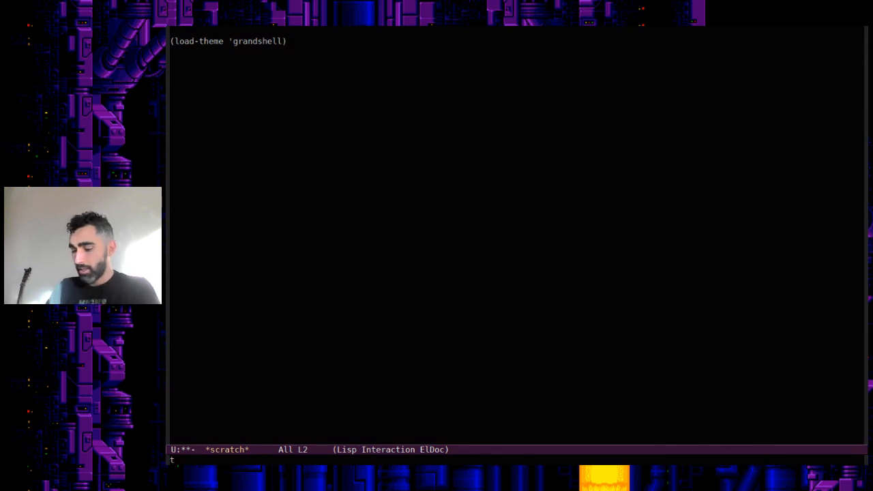
Step: Open test.org, add '#+options: toc:nil num:nil' below the title, and save
type("e")
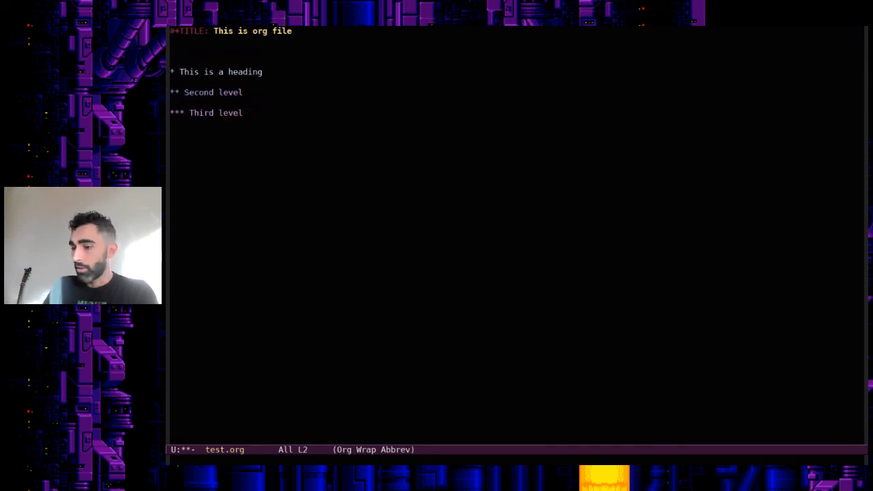
type("#+options: toc:n")
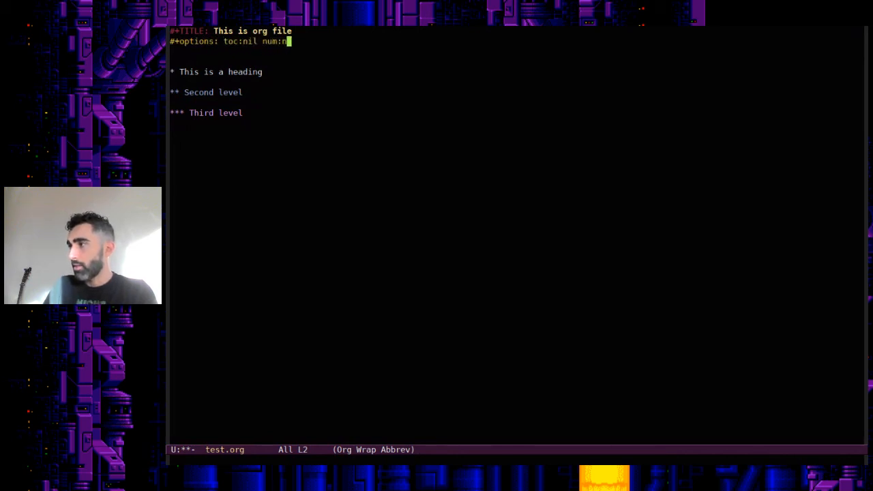
type("il")
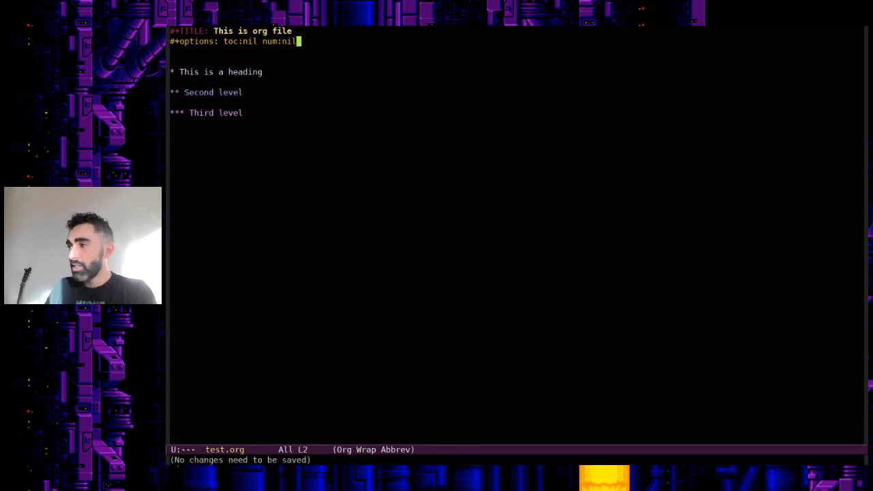
key("M-x")
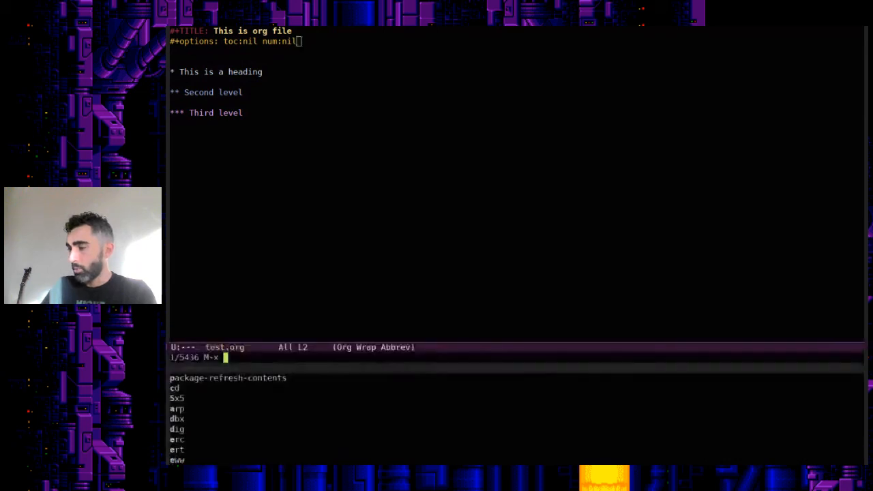